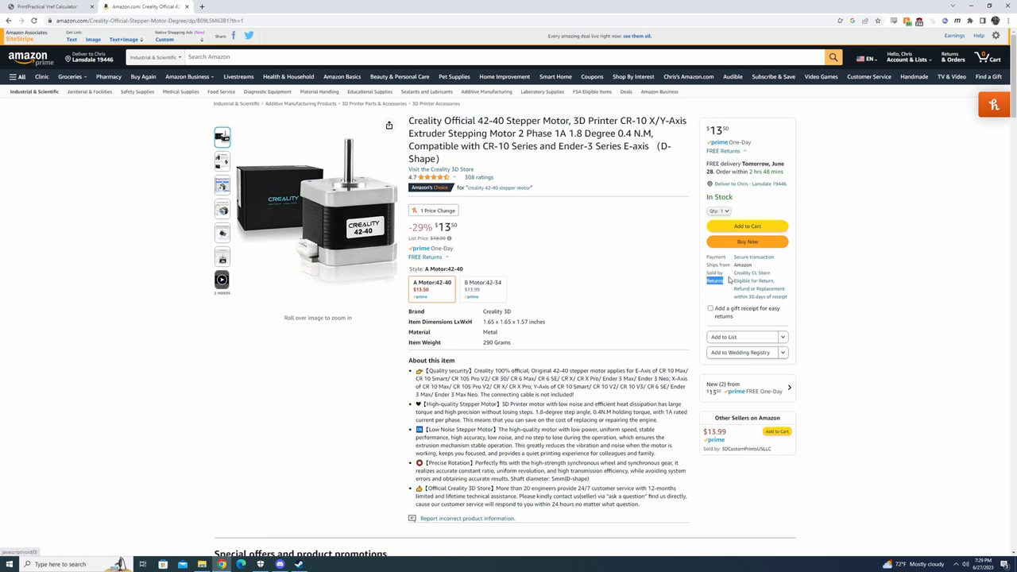
# Review the Creality 42-40 listing details before choosing the 42-34 motor variant
pyautogui.scroll(-3)
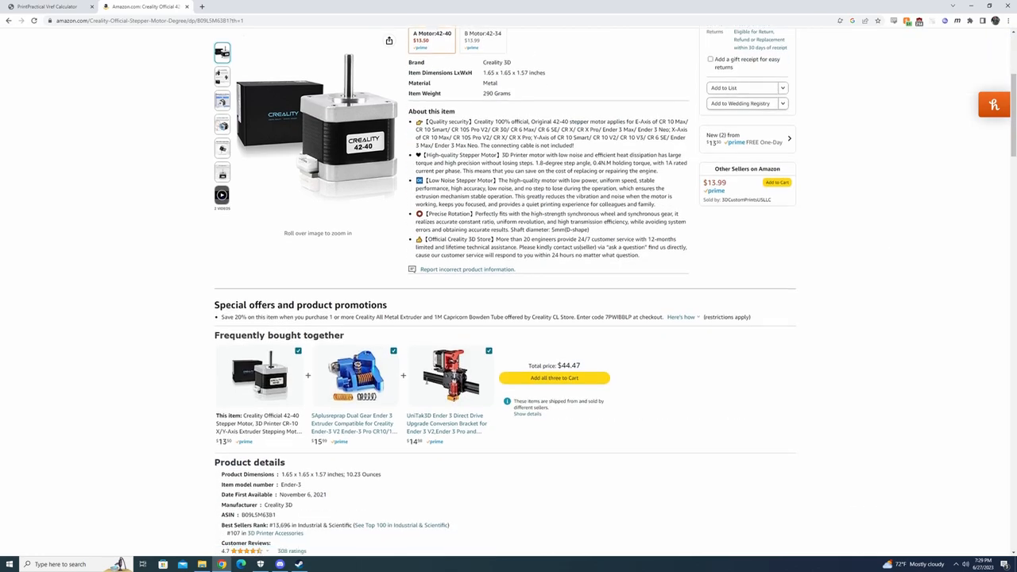
pyautogui.scroll(-3)
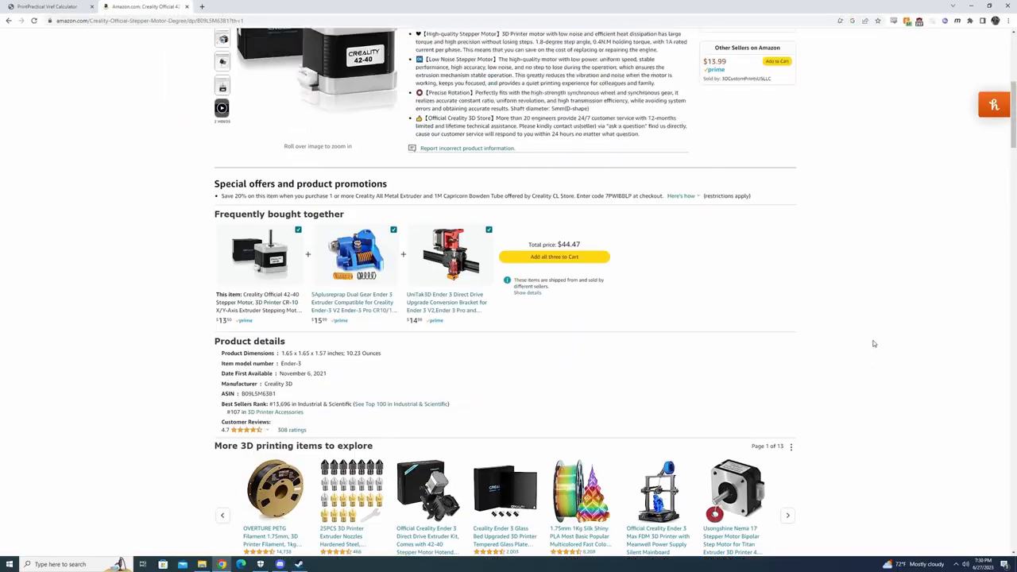
pyautogui.scroll(3)
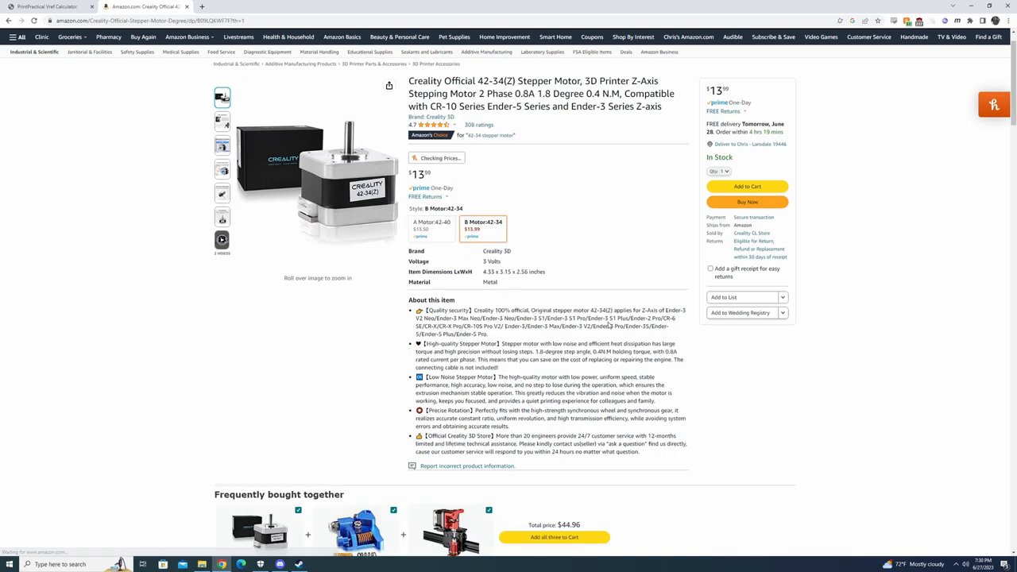
# Locate the 42-34(Z) specification image listing its 0.8A rated current
pyautogui.scroll(-3)
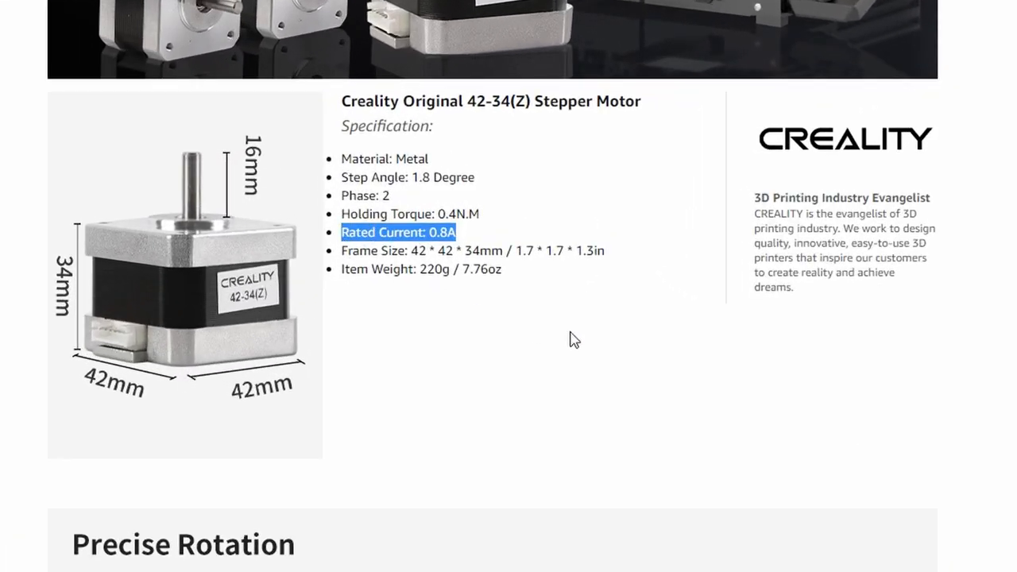
pyautogui.scroll(-3)
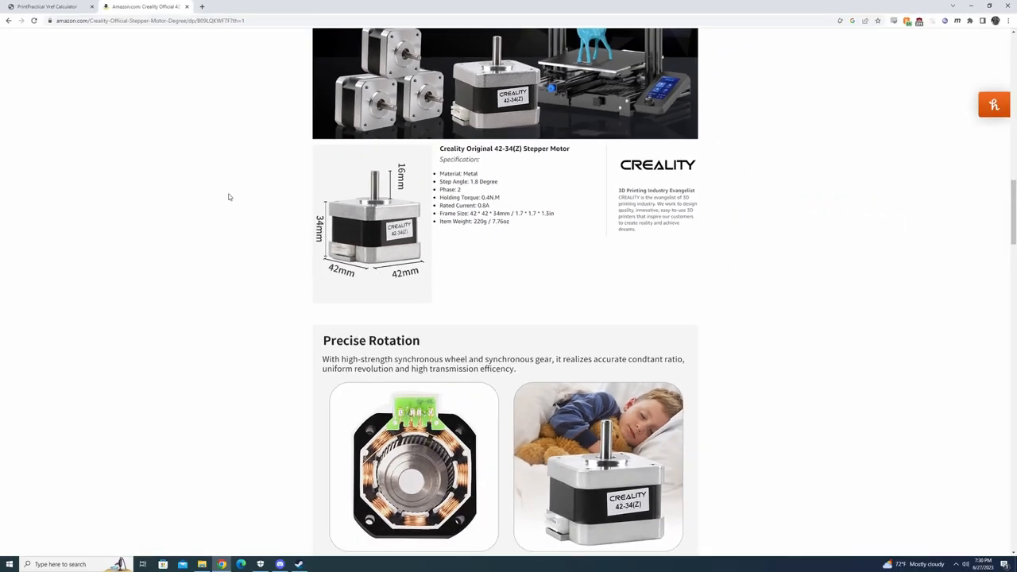
pyautogui.click(48, 6)
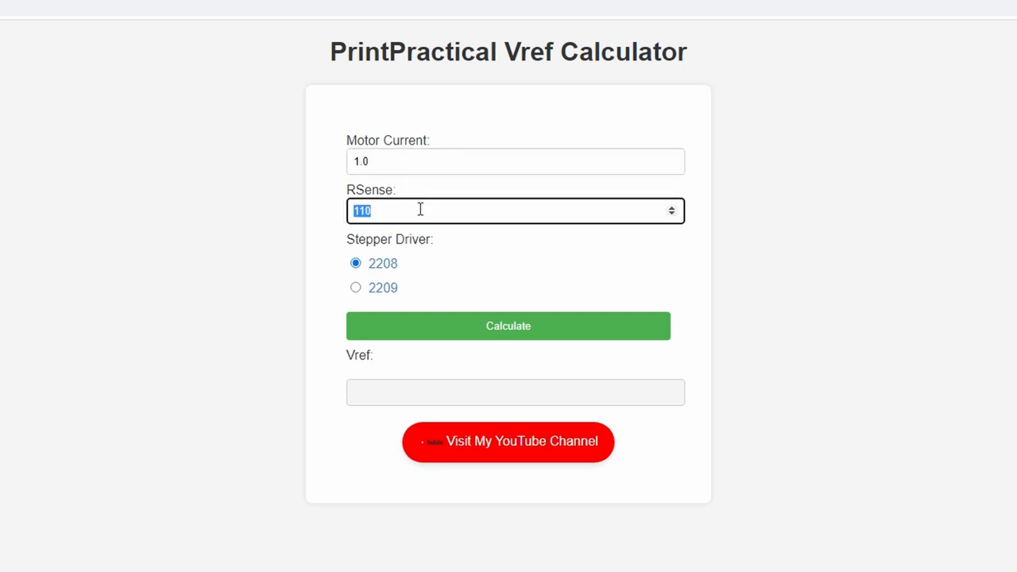
# Set RSense to 150 for the 1.0 A motor on a 2208 driver and calculate Vref 1.11
pyautogui.write('15')
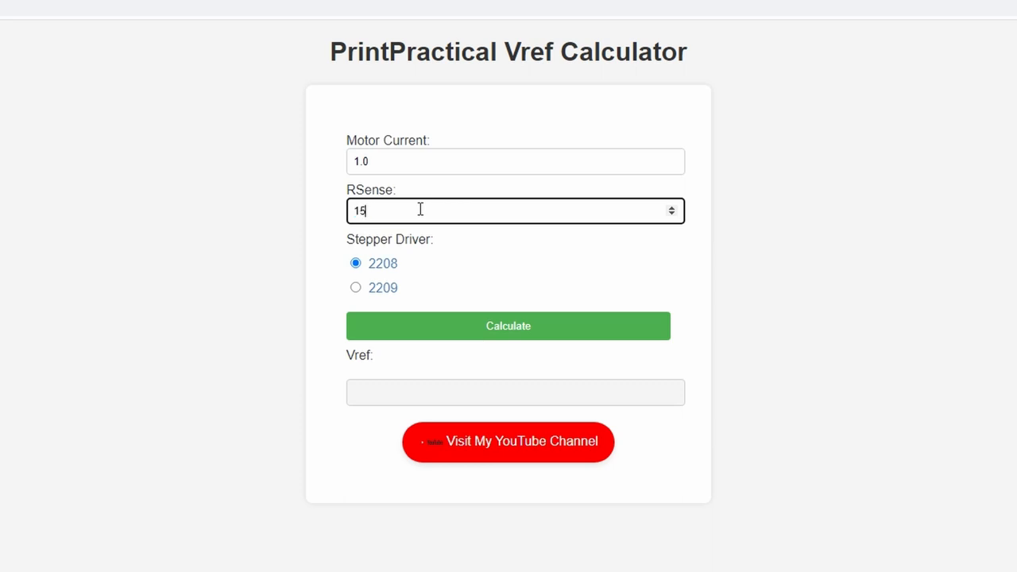
pyautogui.click(509, 326)
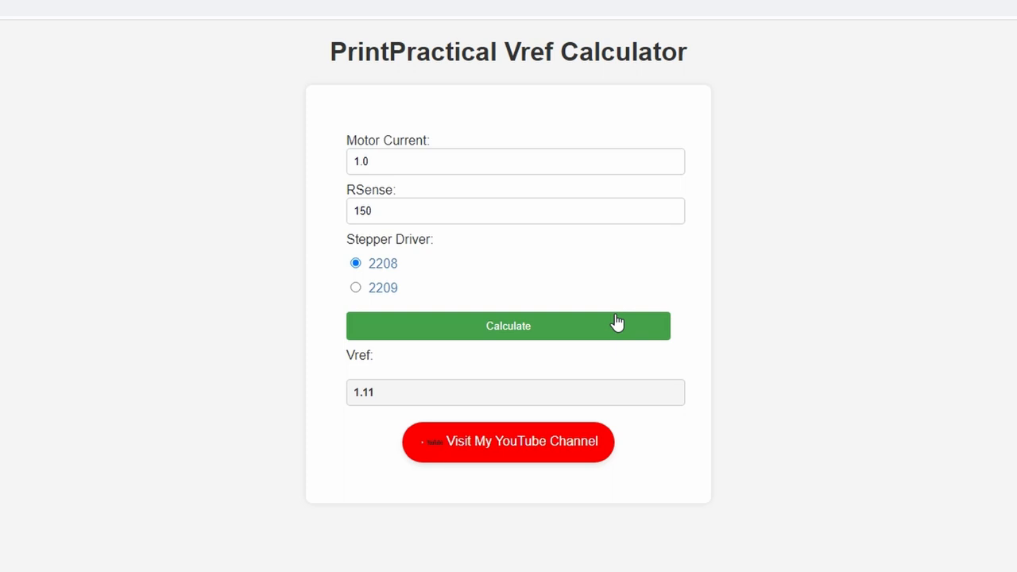
pyautogui.moveTo(426, 197)
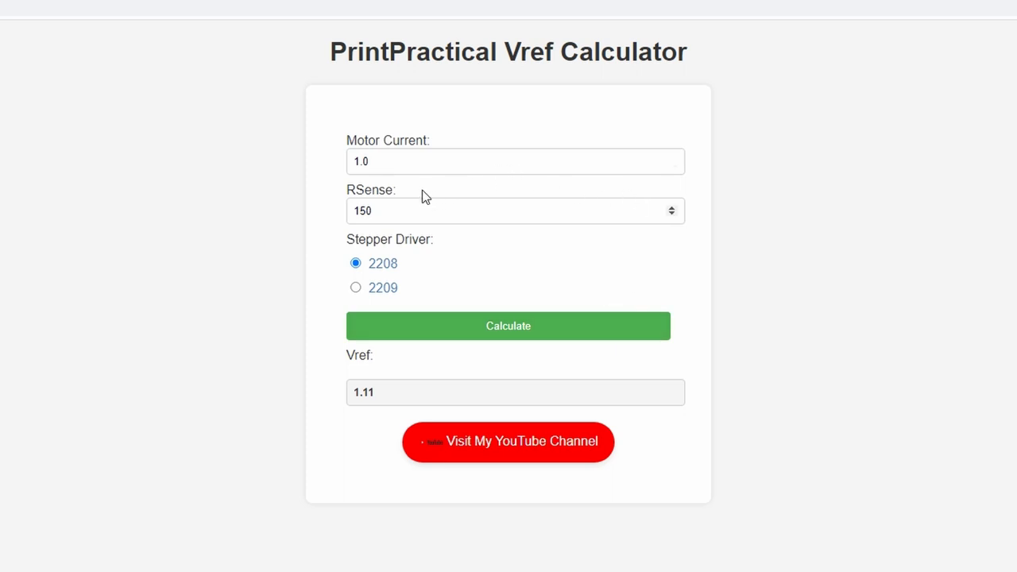
# Change motor current to 0.8 A and recalculate, giving Vref 0.89
pyautogui.click(515, 162)
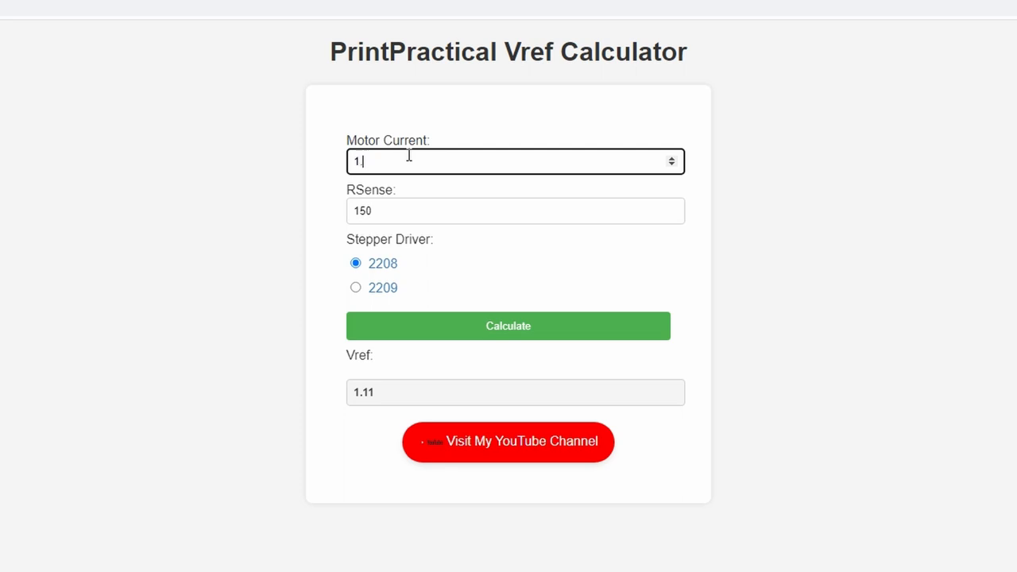
pyautogui.click(508, 326)
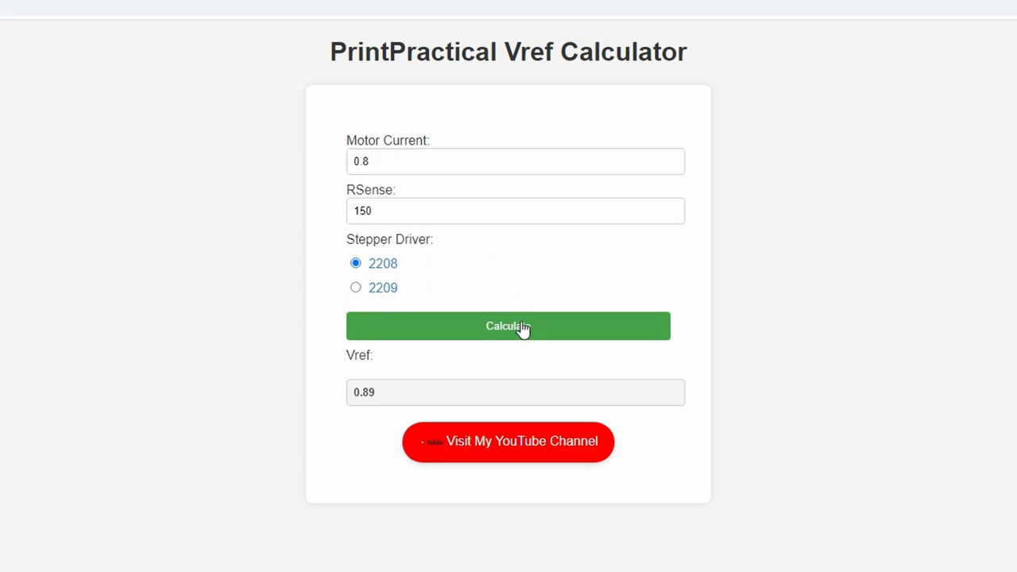
pyautogui.moveTo(938, 289)
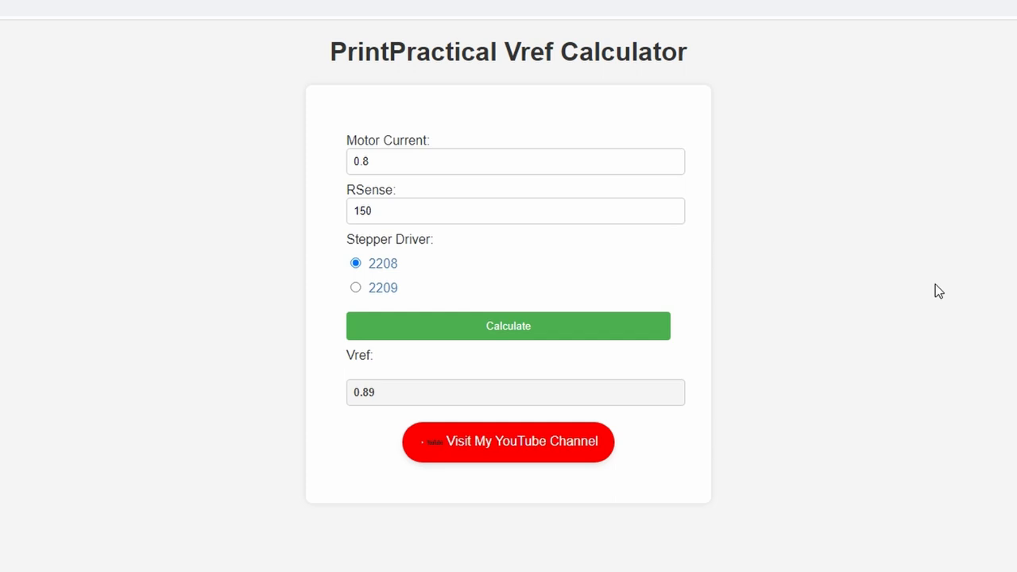